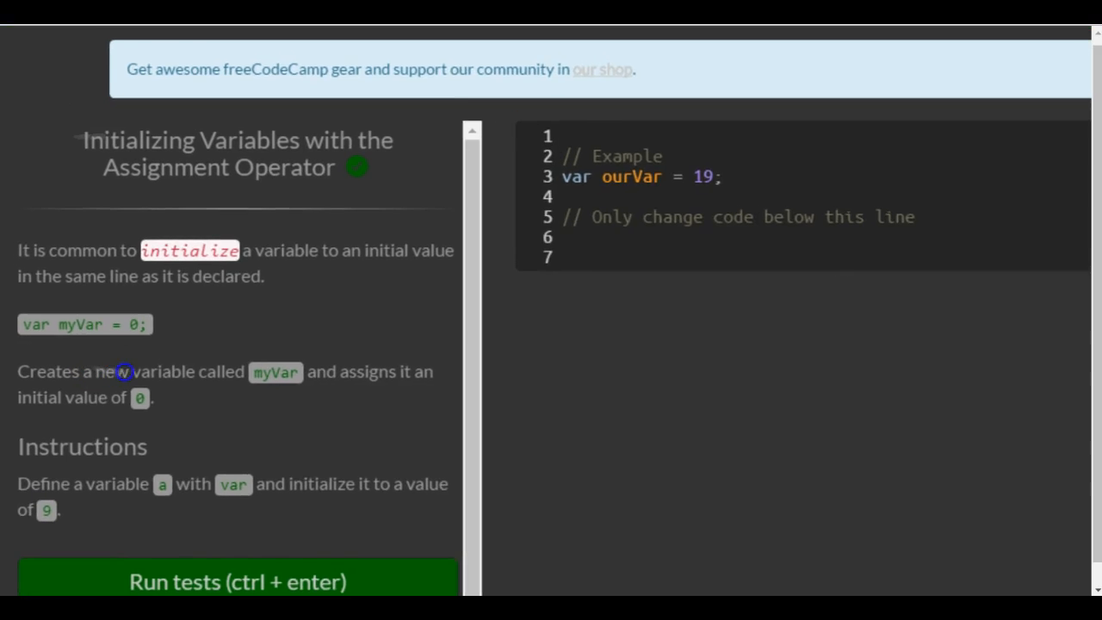
# Enter var a = 9; on empty line 6 below the change-below comment
pyautogui.scroll(-3)
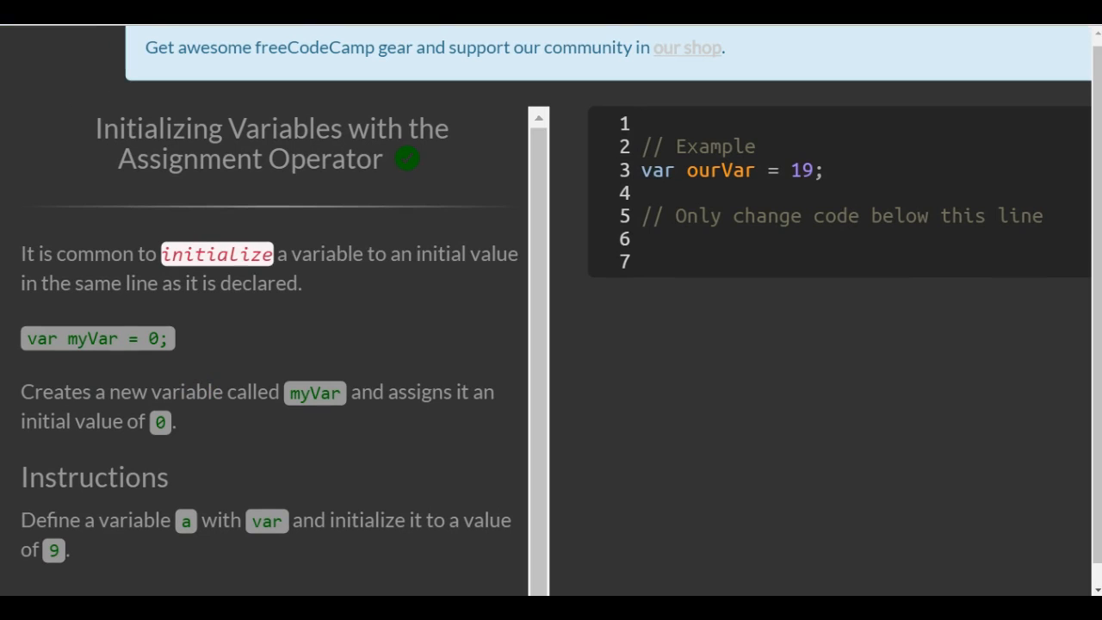
pyautogui.click(641, 123)
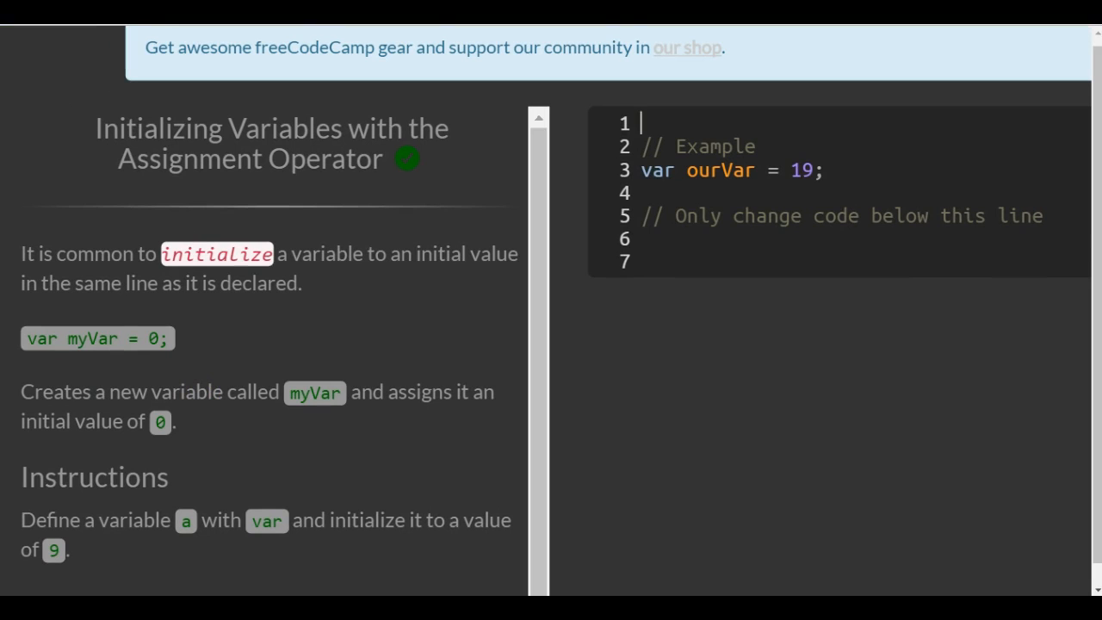
pyautogui.scroll(-3)
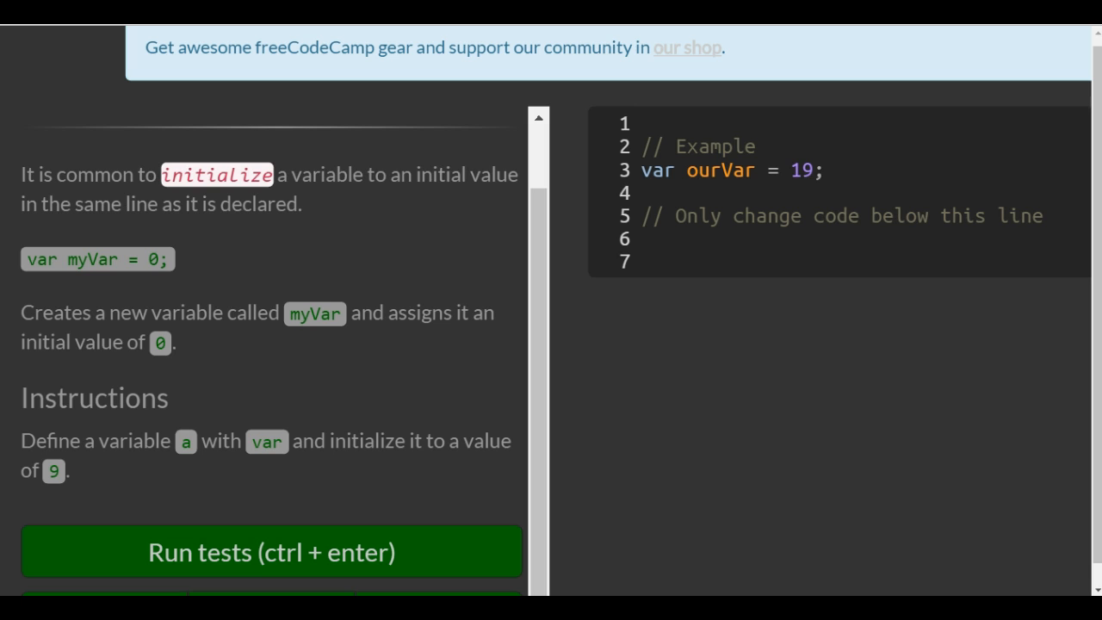
pyautogui.click(639, 122)
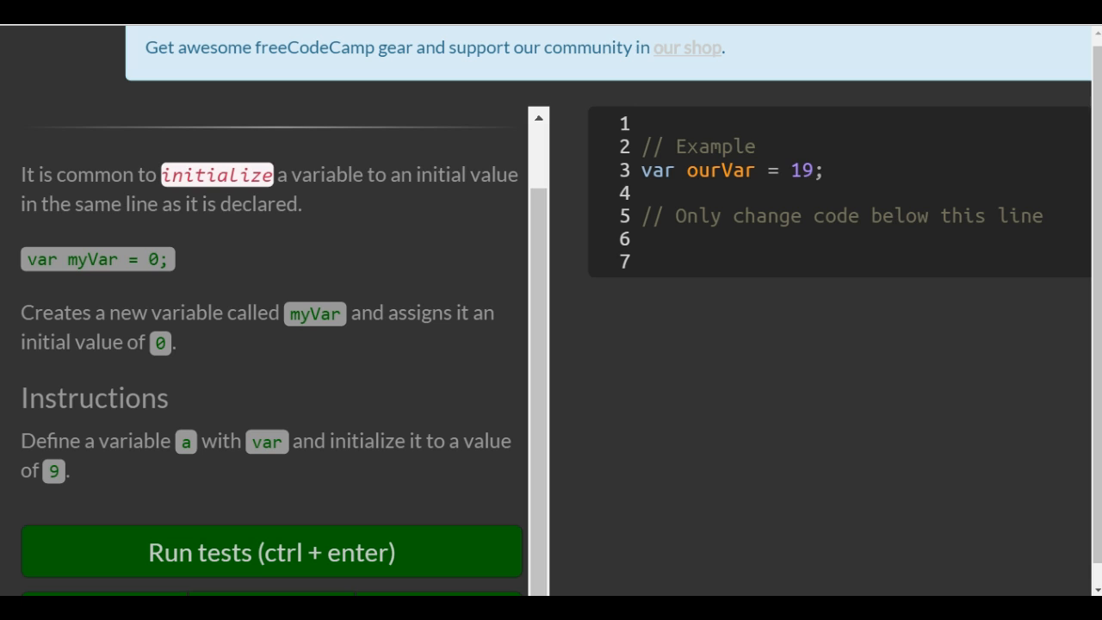
pyautogui.moveTo(489, 382)
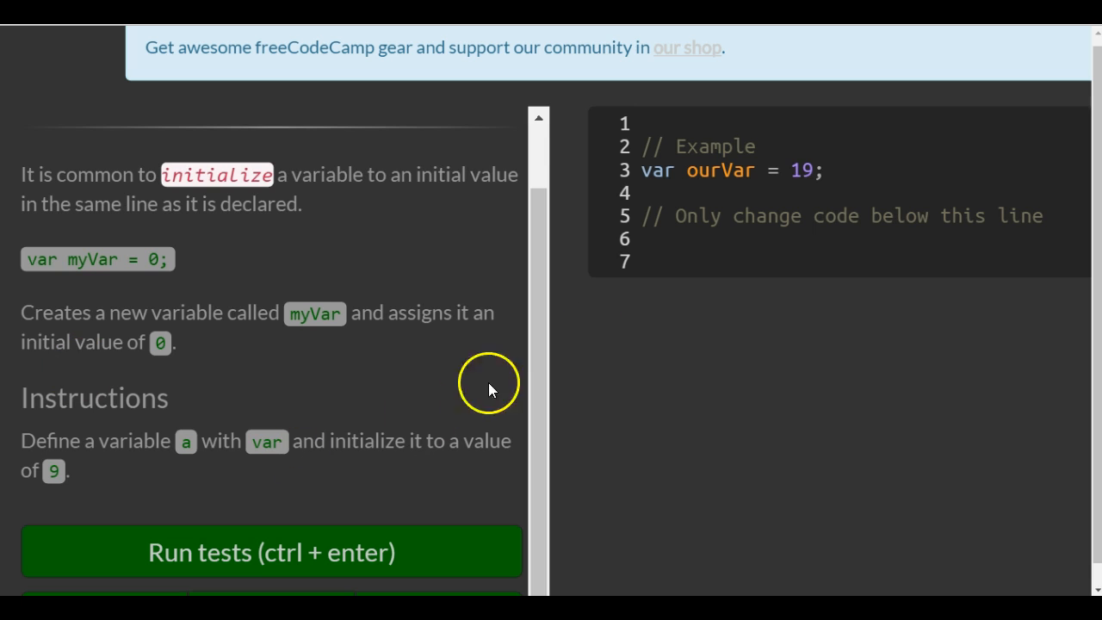
pyautogui.click(680, 243)
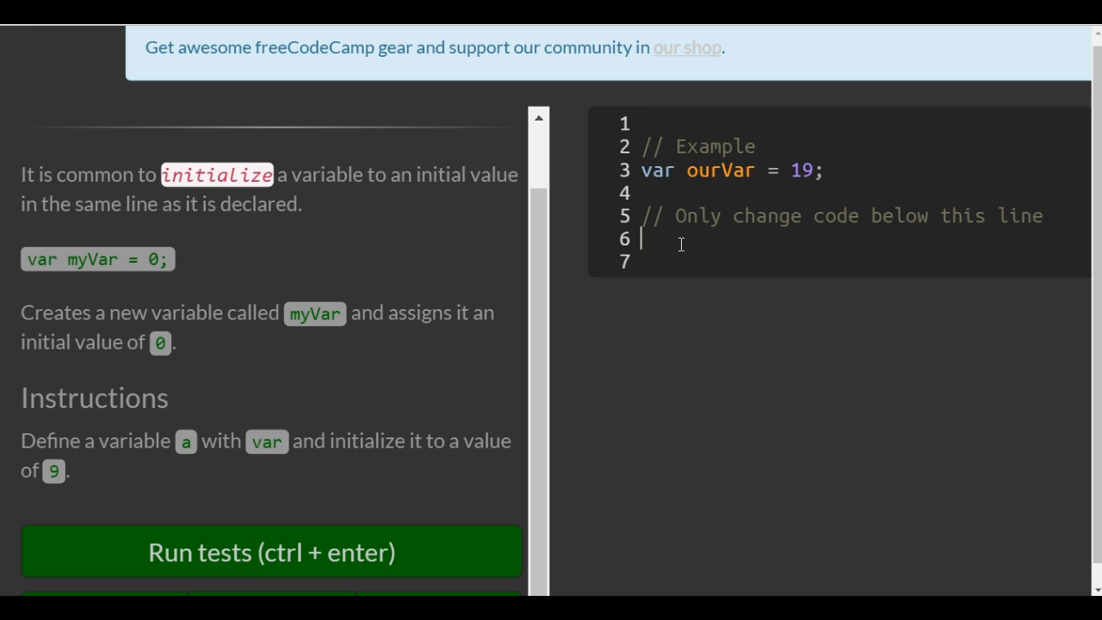
pyautogui.write('var a')
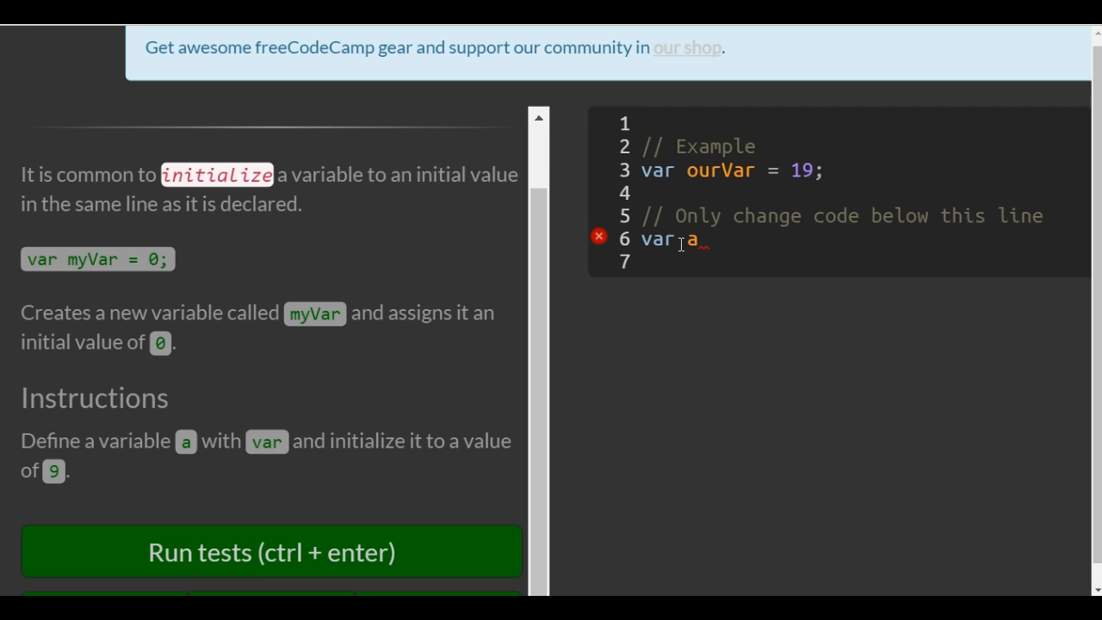
pyautogui.write('=')
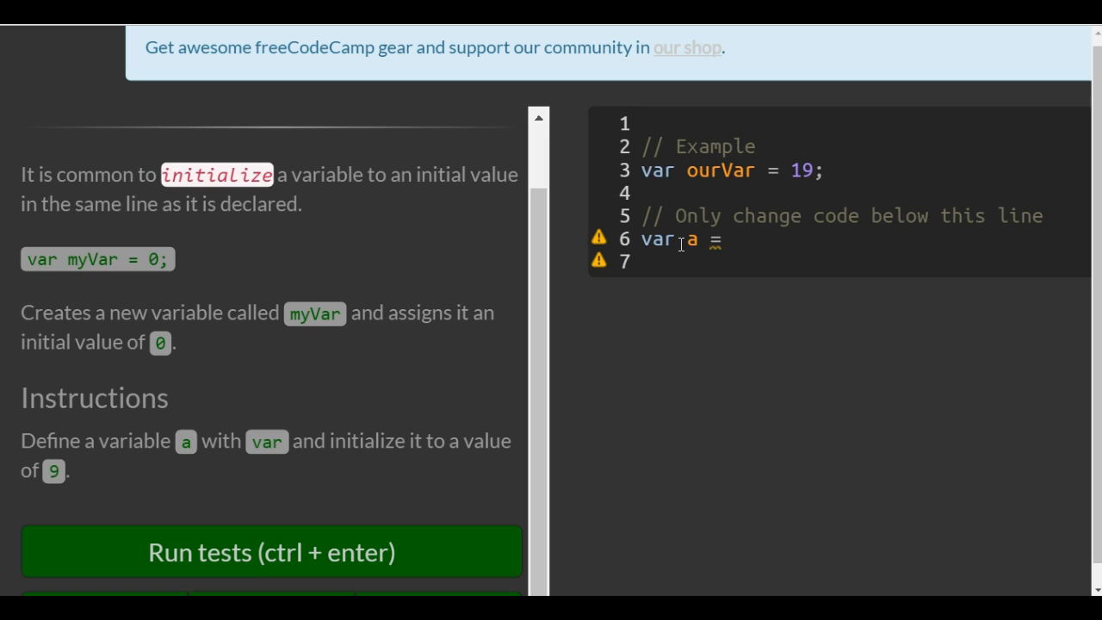
pyautogui.write('9;')
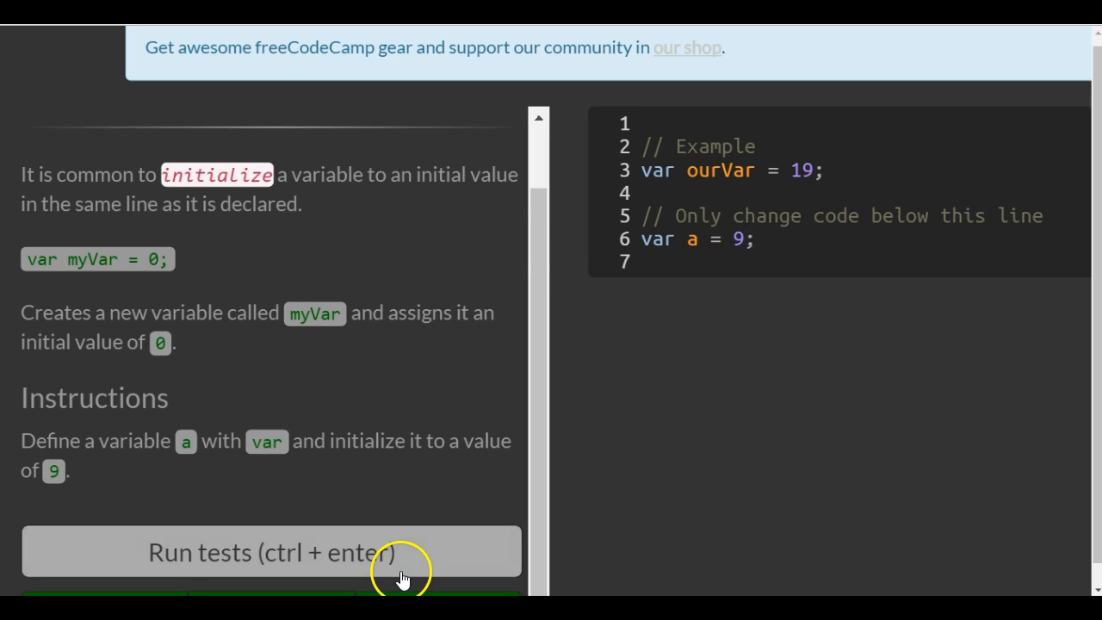
pyautogui.scroll(-3)
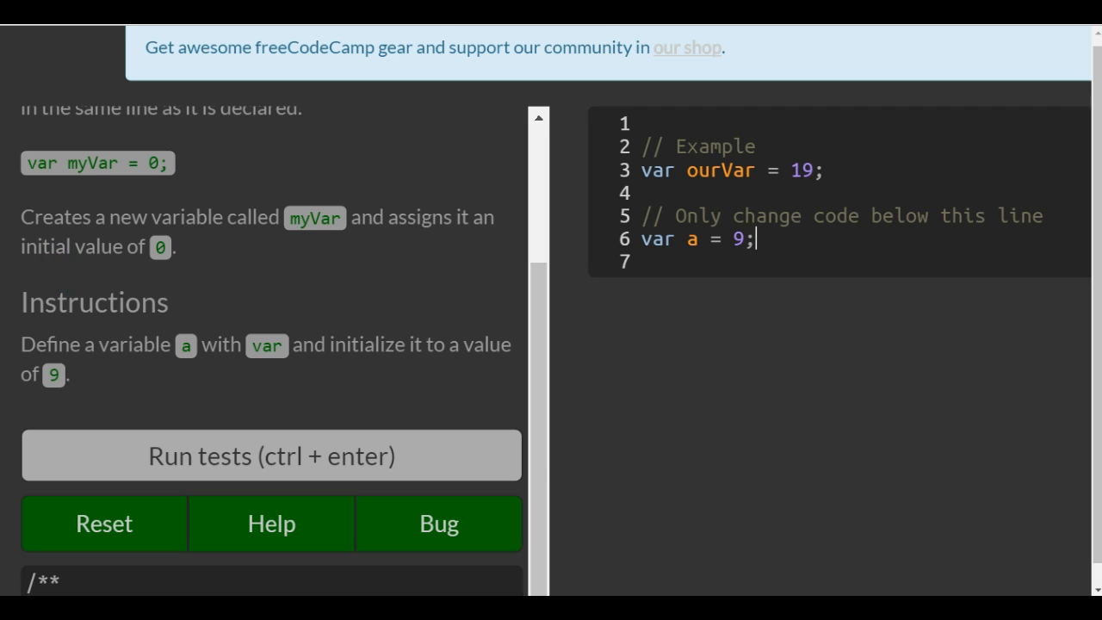